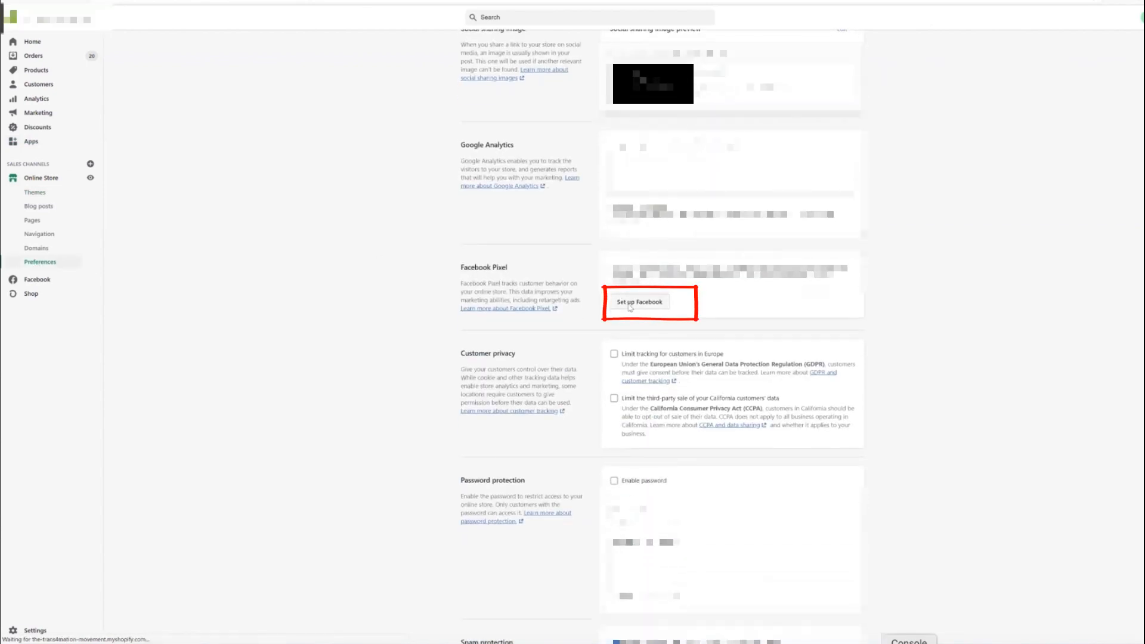
# Step: Start the Facebook setup and connect the first ad account, expanding its details
pyautogui.click(639, 302)
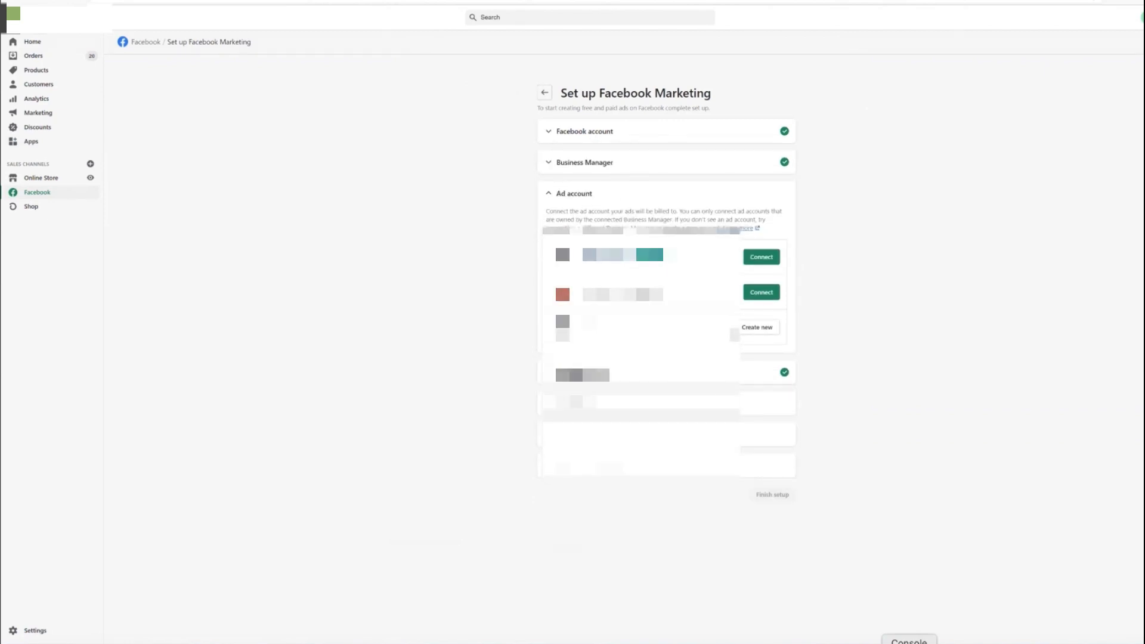
pyautogui.click(761, 256)
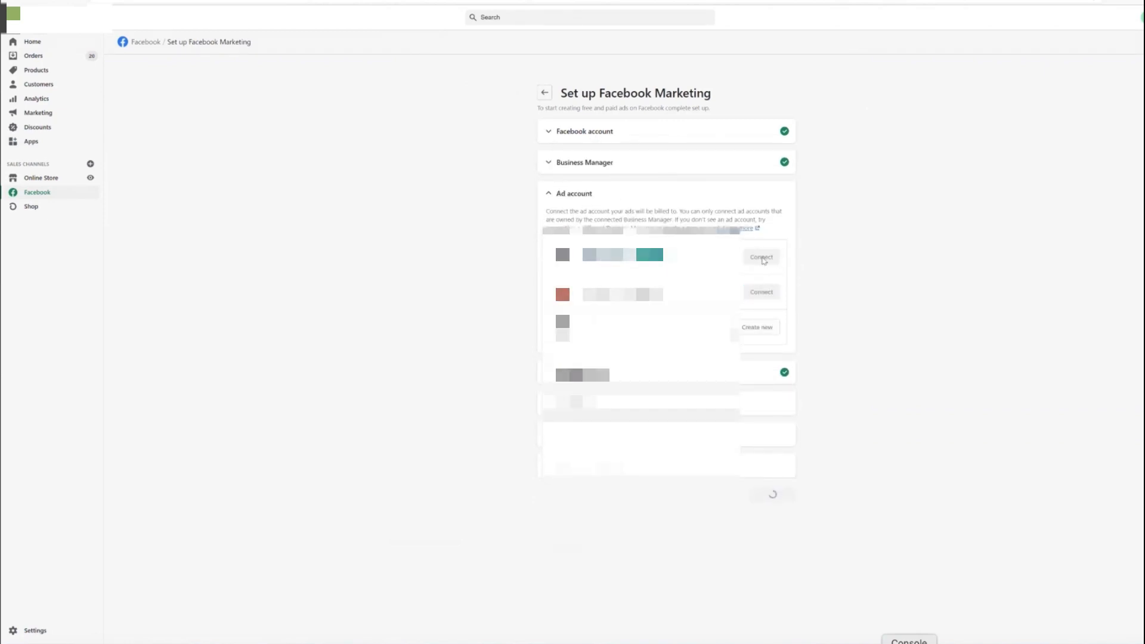
pyautogui.click(761, 256)
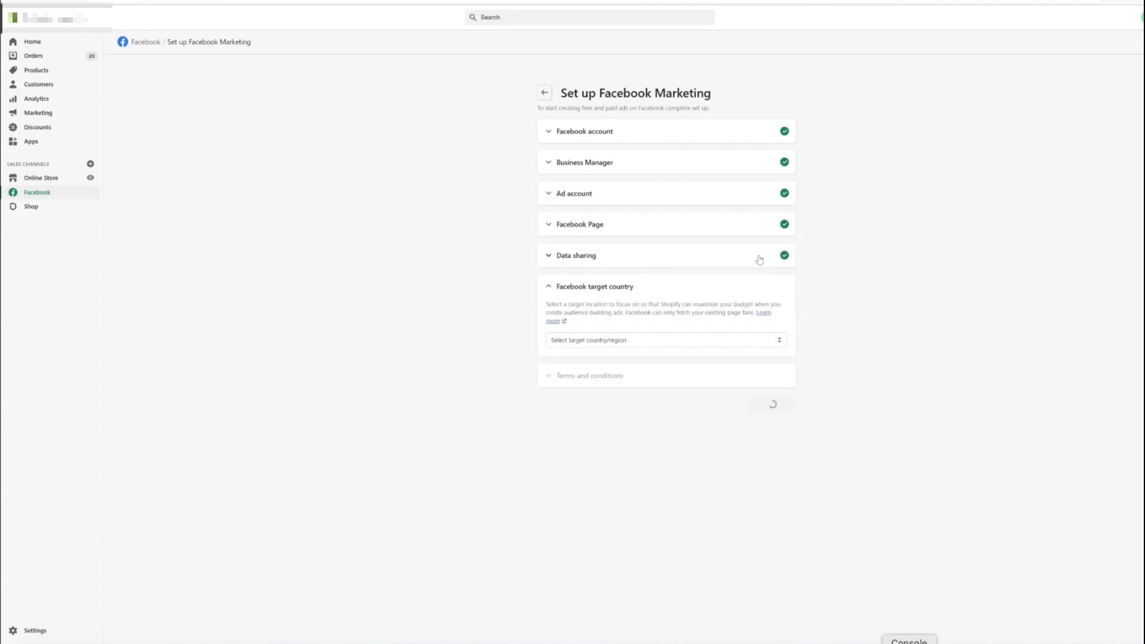
pyautogui.click(574, 193)
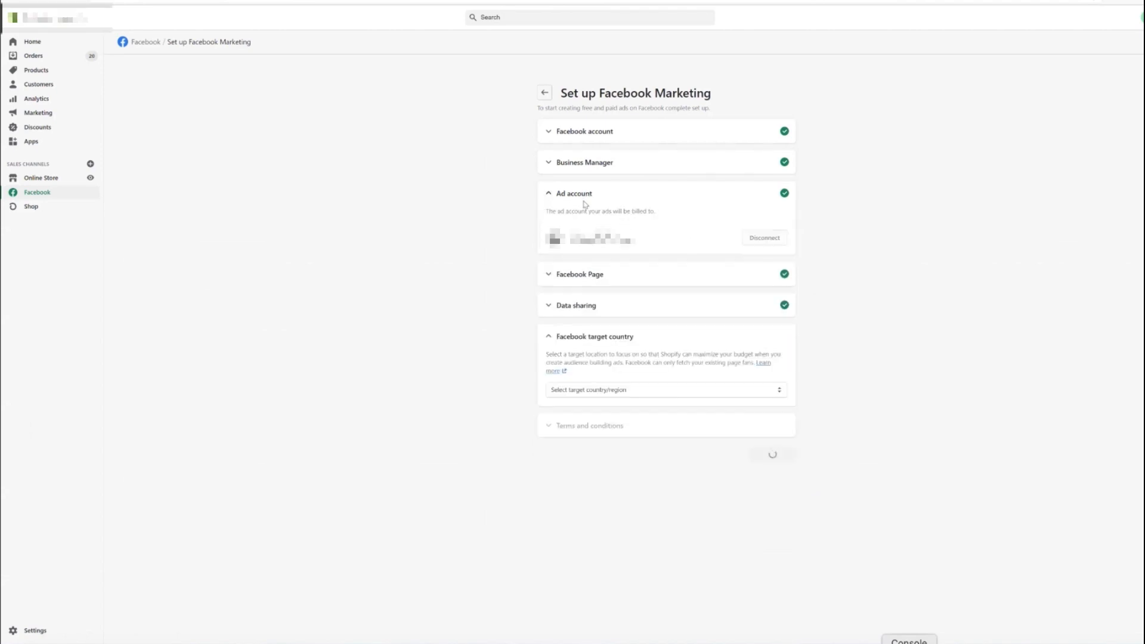
pyautogui.click(579, 274)
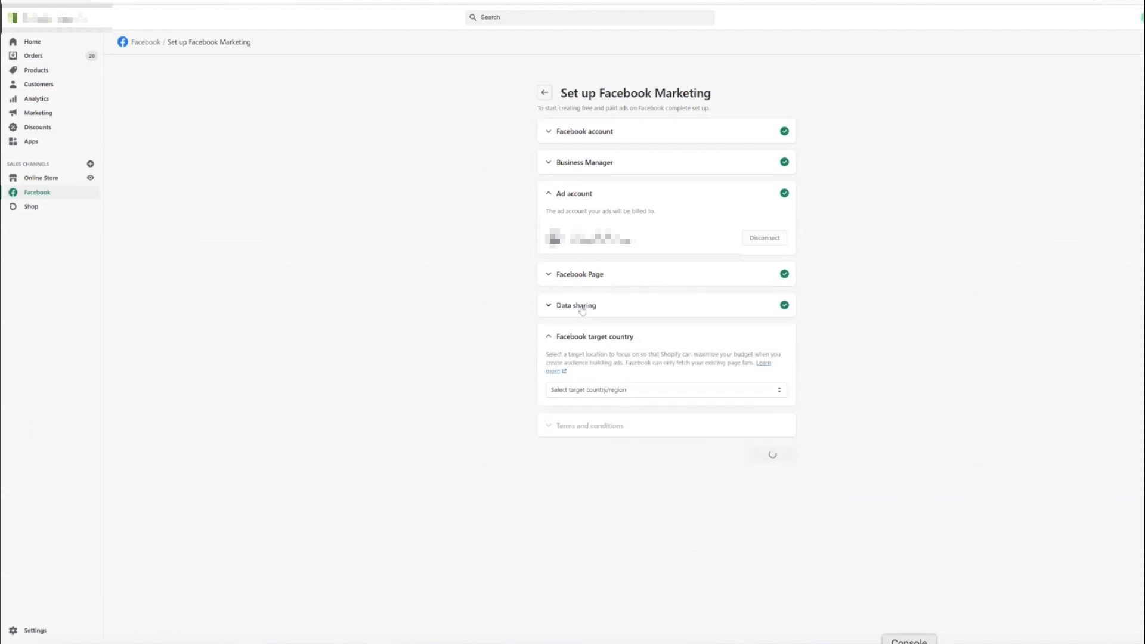
# Step: Expand Data sharing and review customer data sharing enabled at Maximum with Conversions API
pyautogui.click(576, 304)
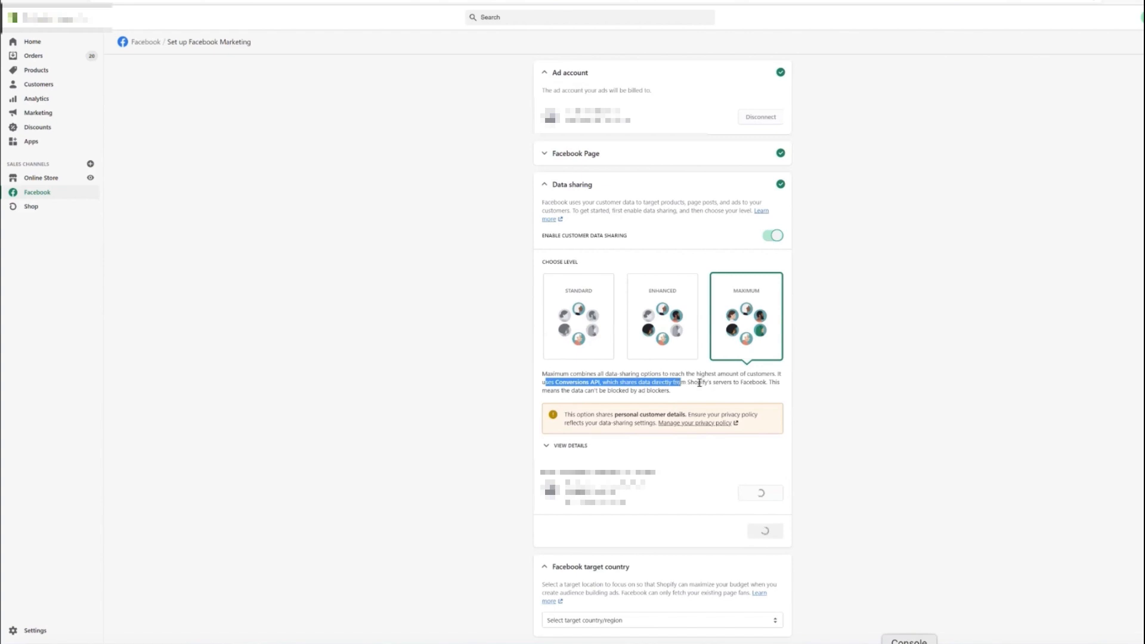
pyautogui.moveTo(675, 382); pyautogui.dragTo(760, 382)
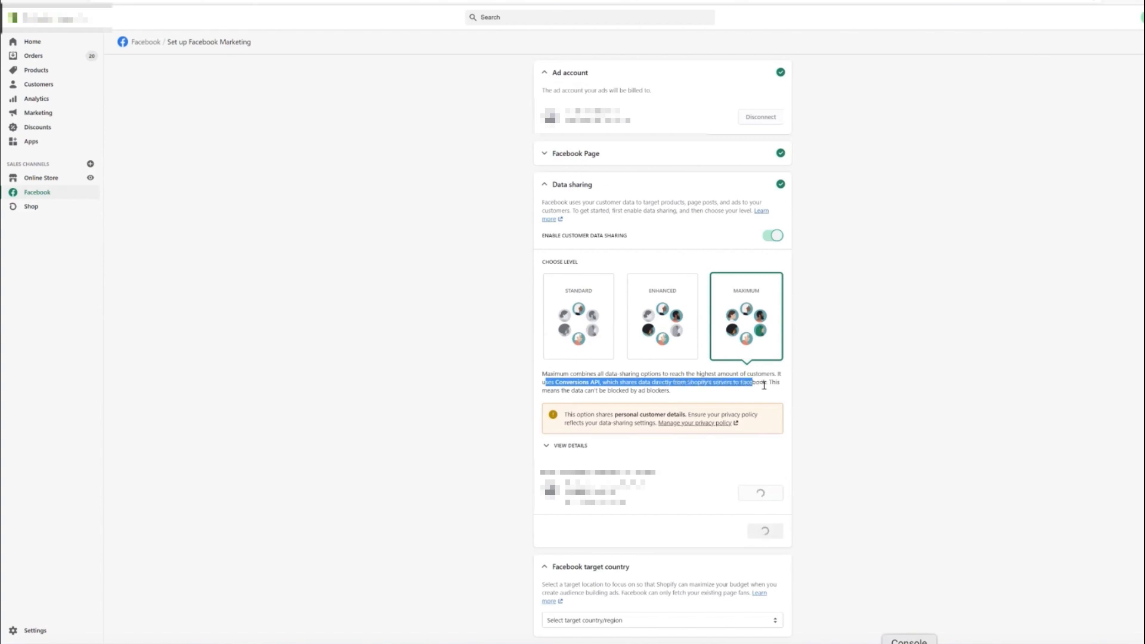
pyautogui.moveTo(540, 381); pyautogui.dragTo(781, 386)
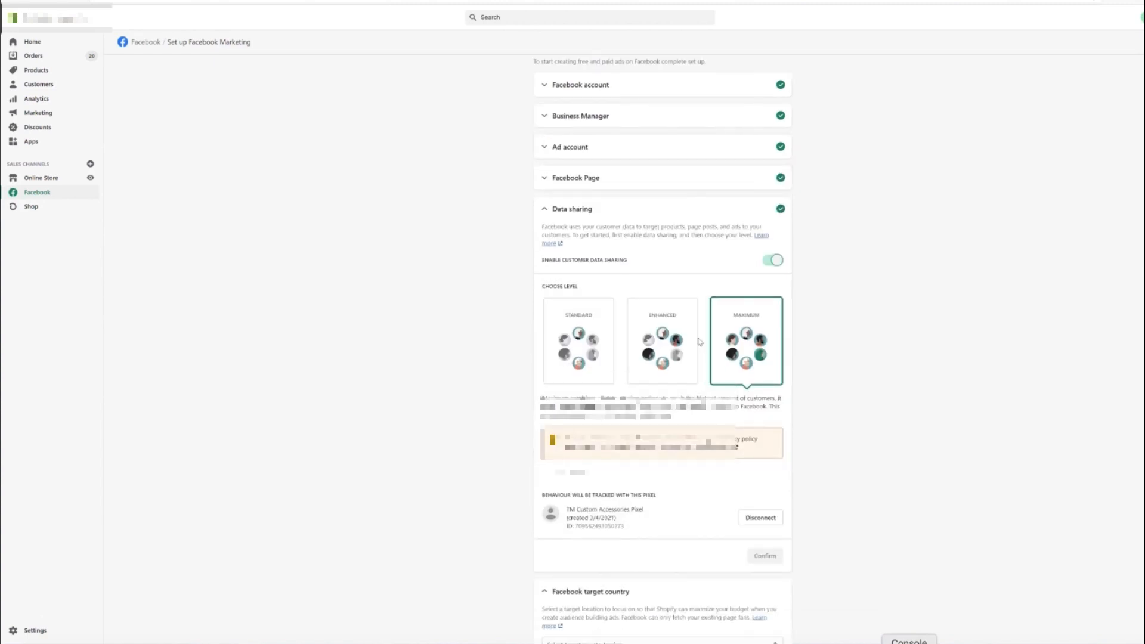
pyautogui.scroll(-3)
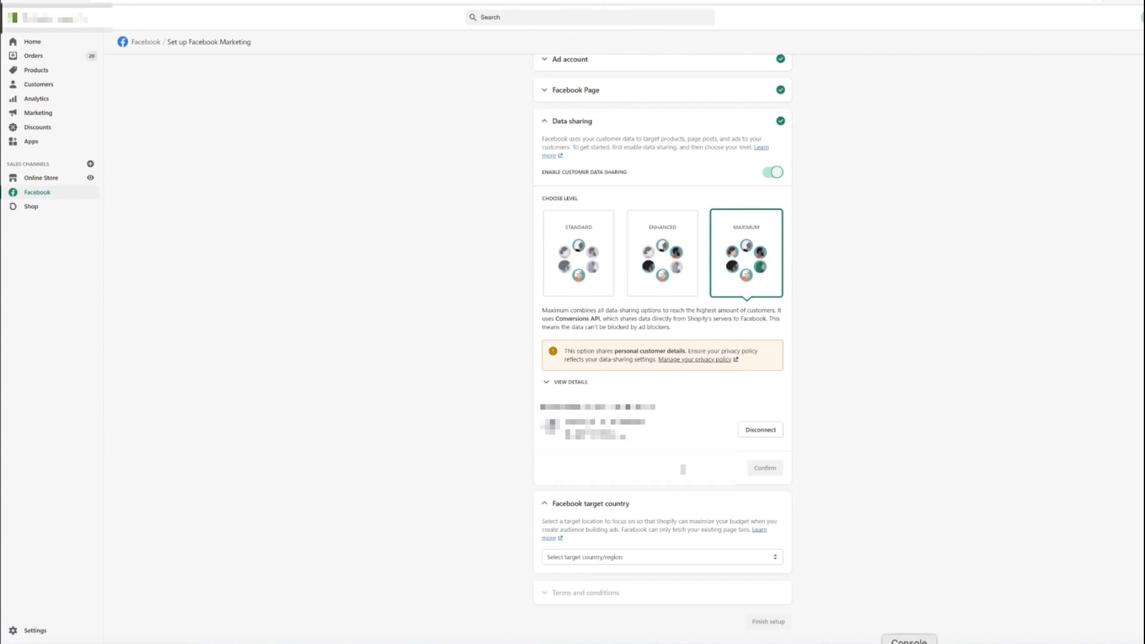
# Step: Choose a target country, accept the terms and conditions, and finish the Facebook Marketing setup
pyautogui.click(660, 557)
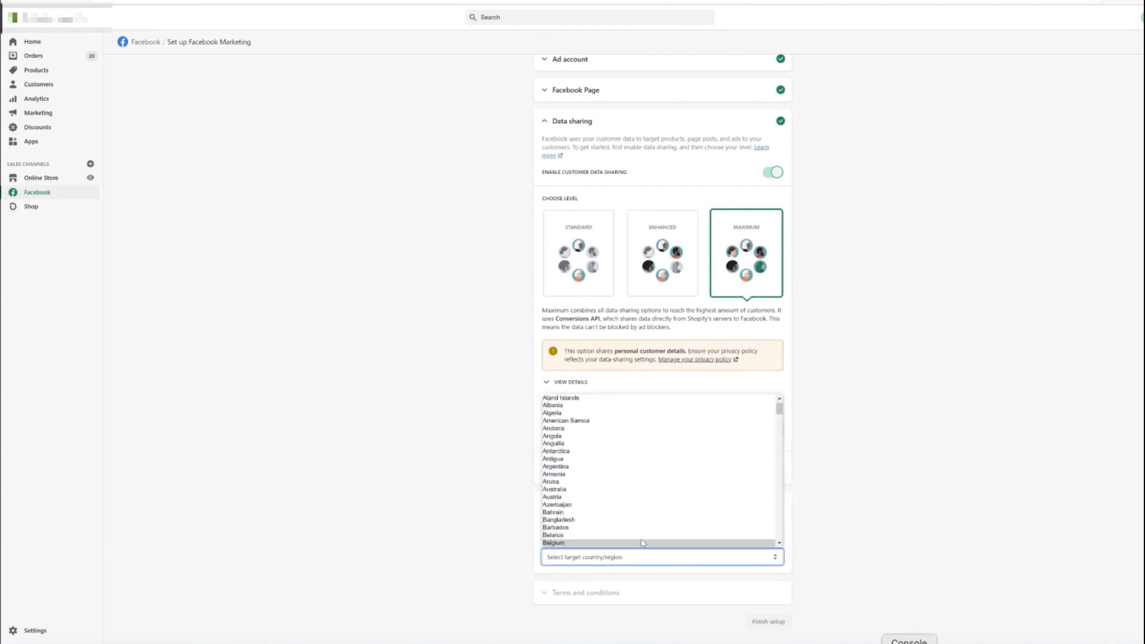
pyautogui.scroll(-3)
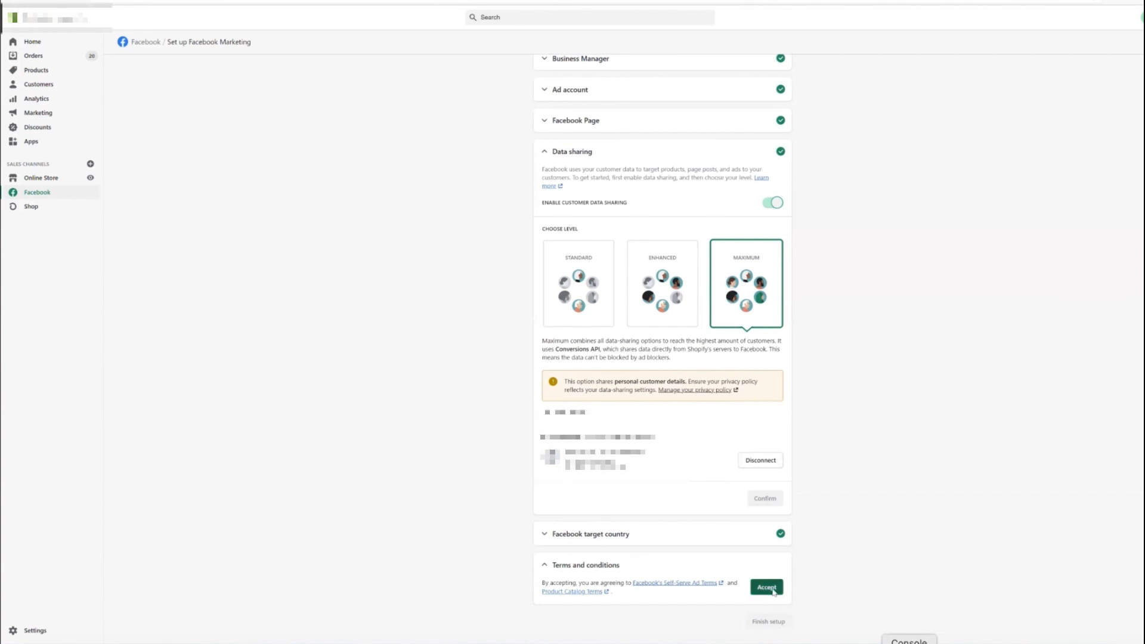
pyautogui.click(766, 586)
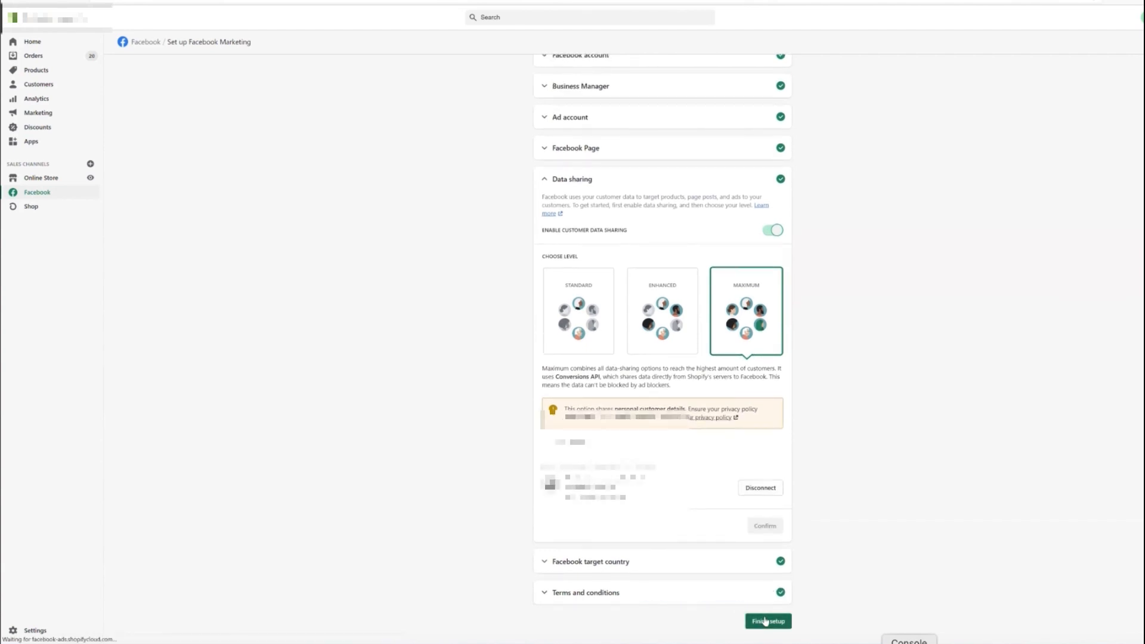
pyautogui.click(767, 620)
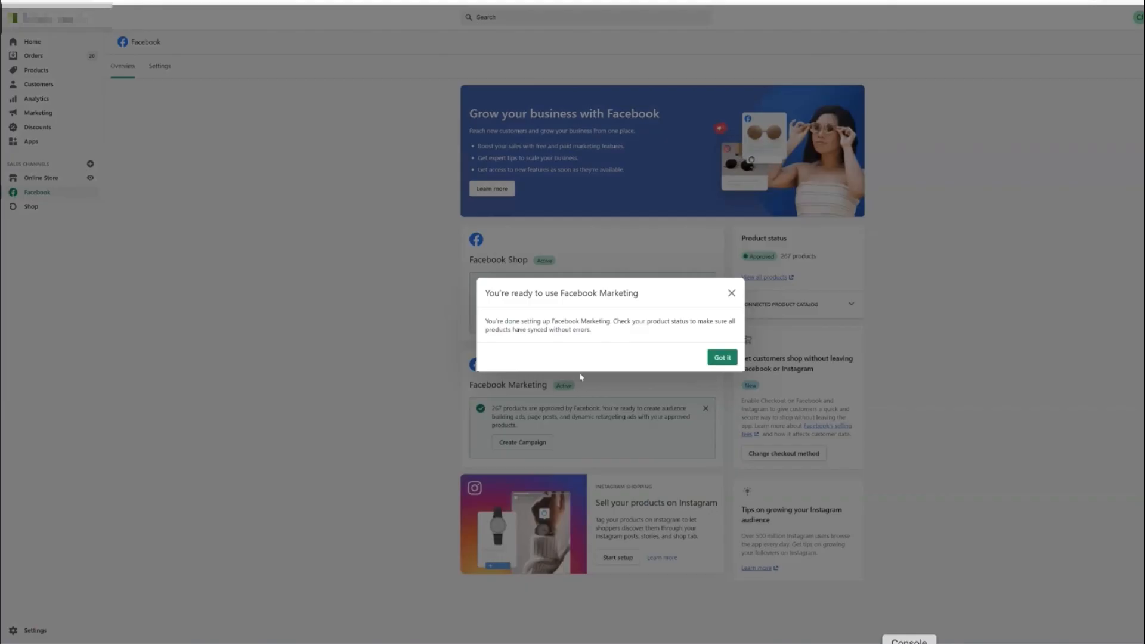
# Step: Dismiss the setup confirmation and go to Events Manager's pixel overview
pyautogui.click(721, 356)
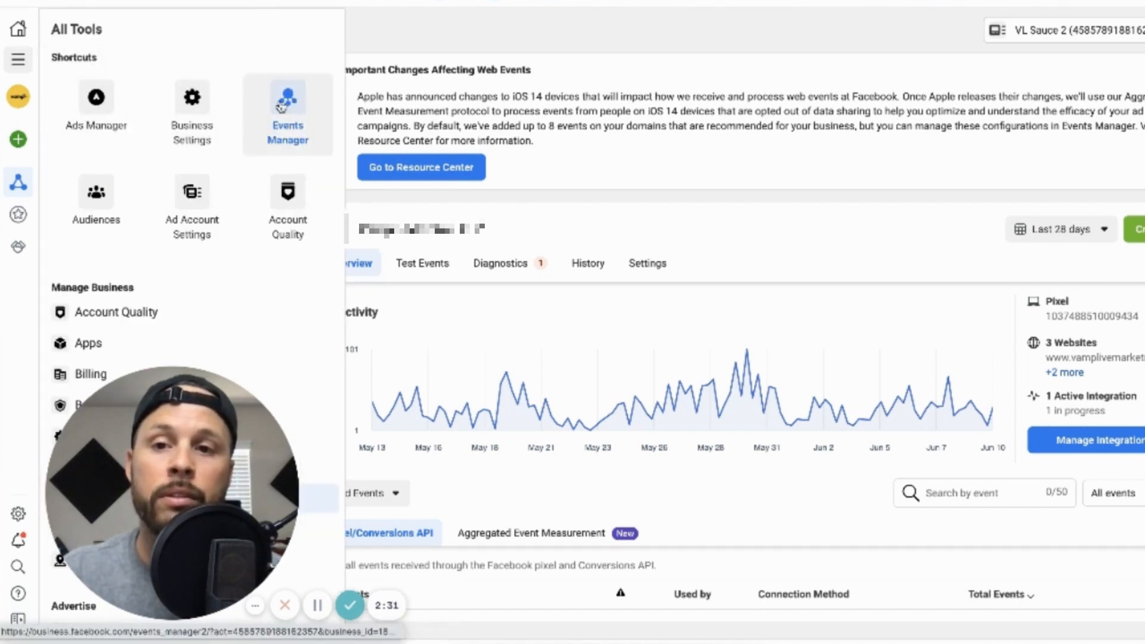
pyautogui.click(287, 110)
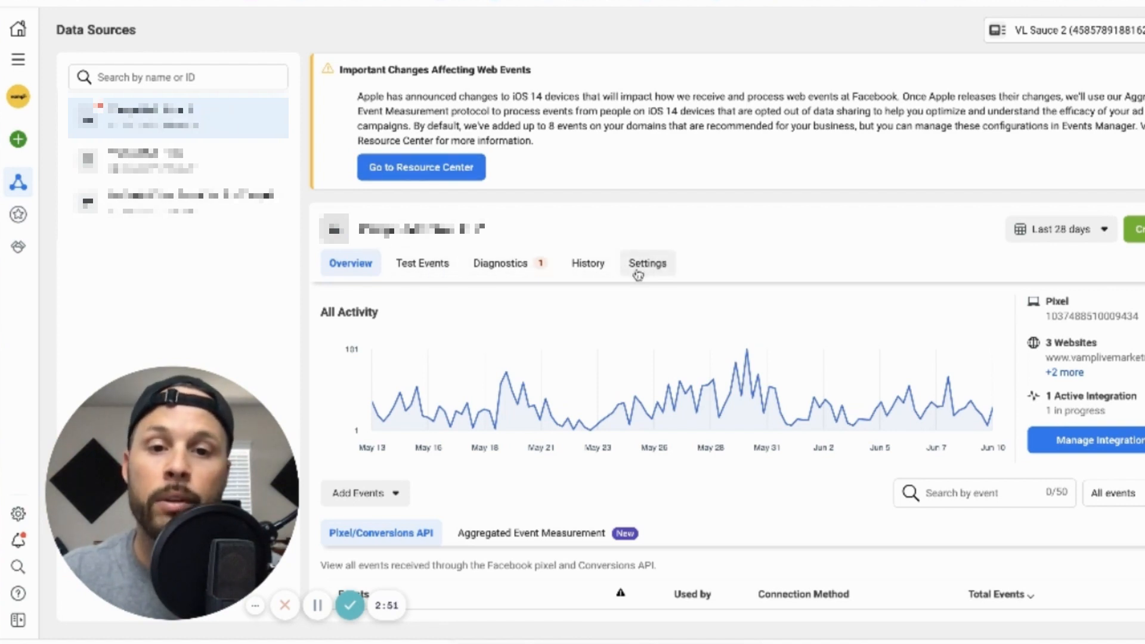
# Step: Review the pixel's Settings, showing automatic advanced matching on for all customer fields
pyautogui.click(646, 263)
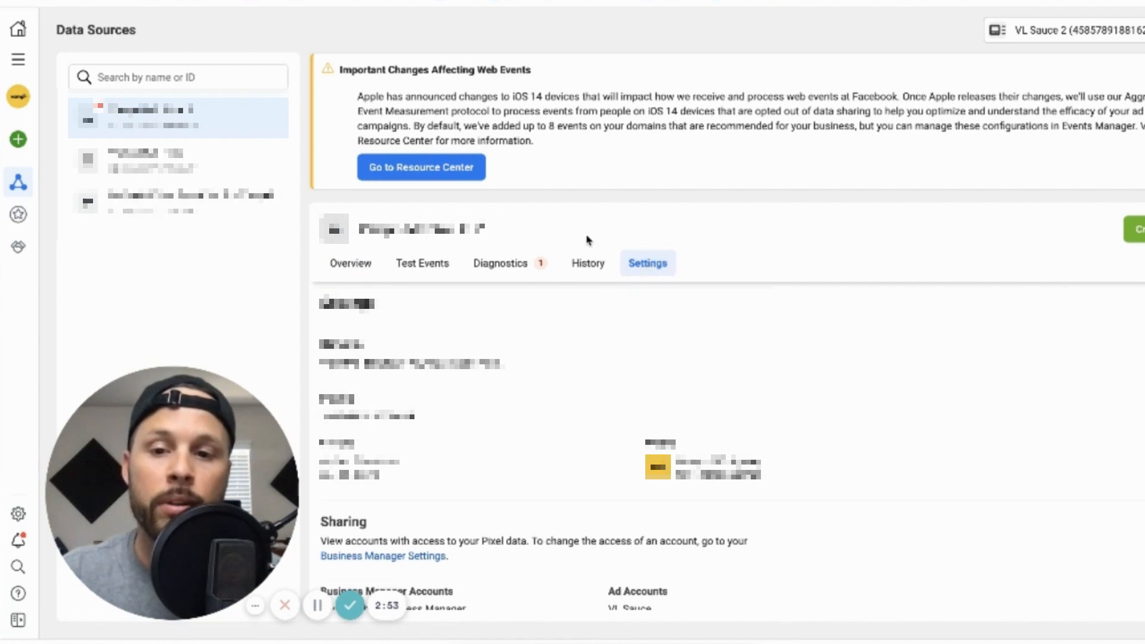
pyautogui.scroll(-3)
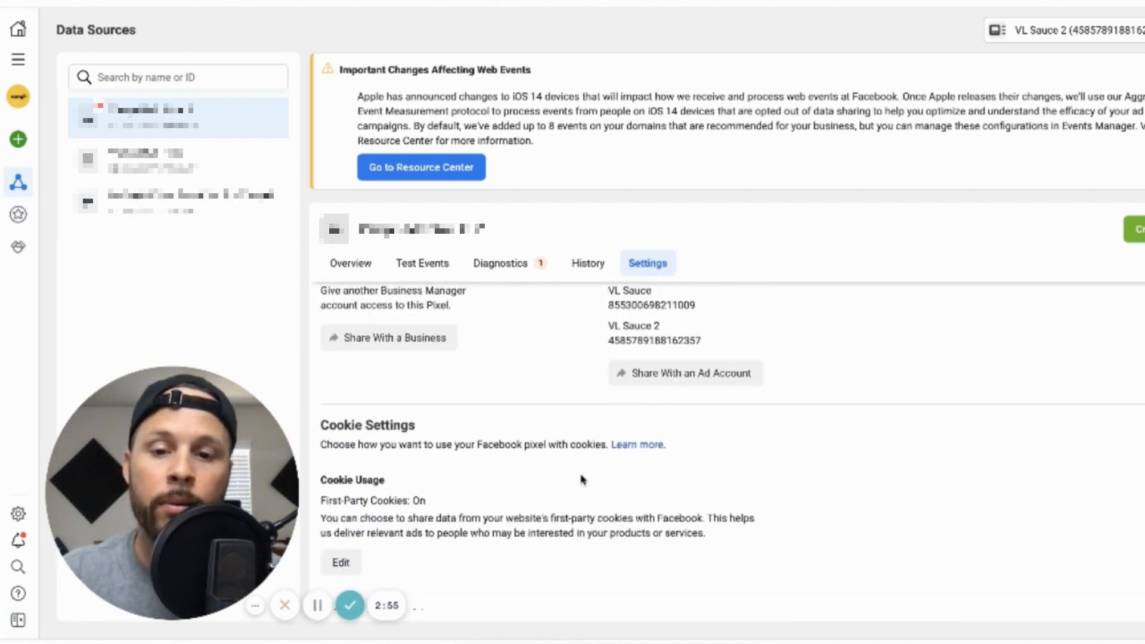
pyautogui.scroll(-3)
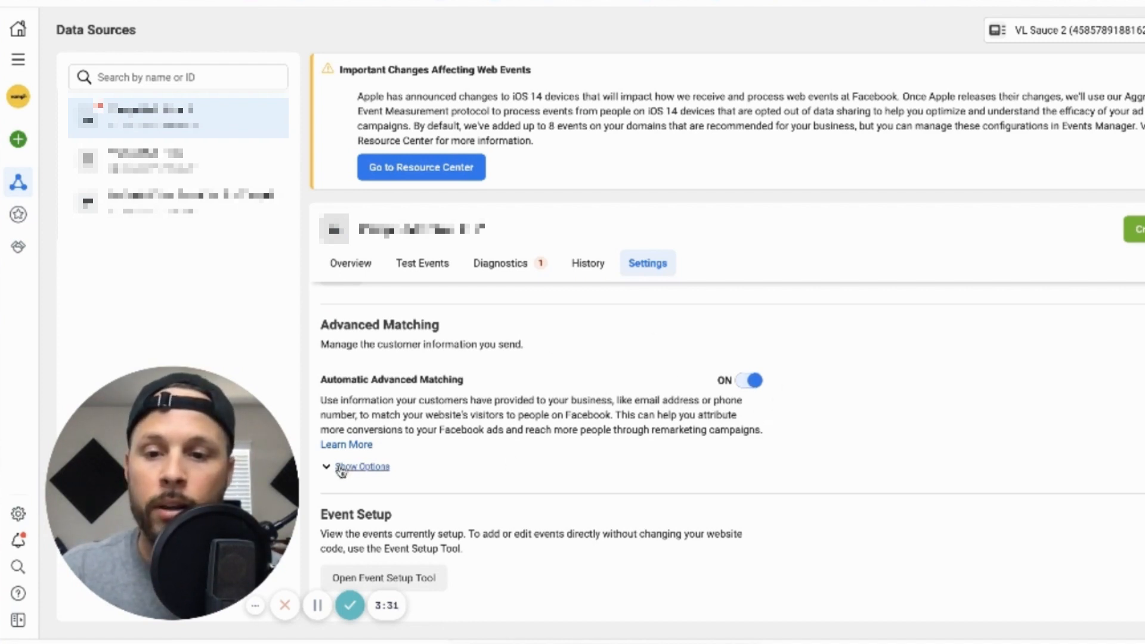
pyautogui.click(360, 466)
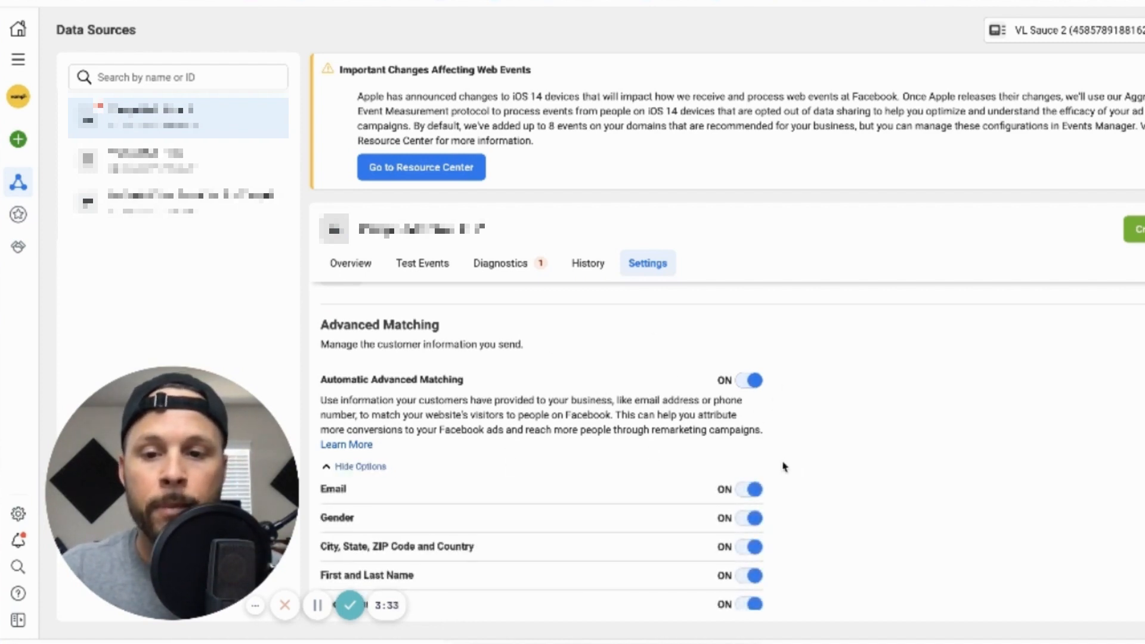
pyautogui.scroll(-3)
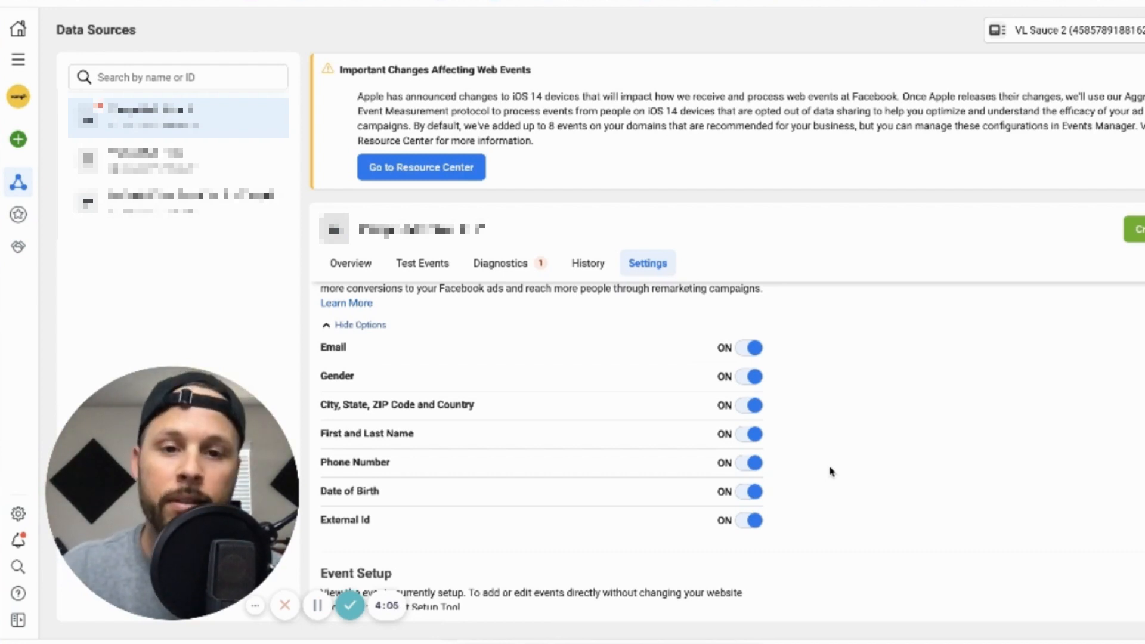
pyautogui.moveTo(638, 495)
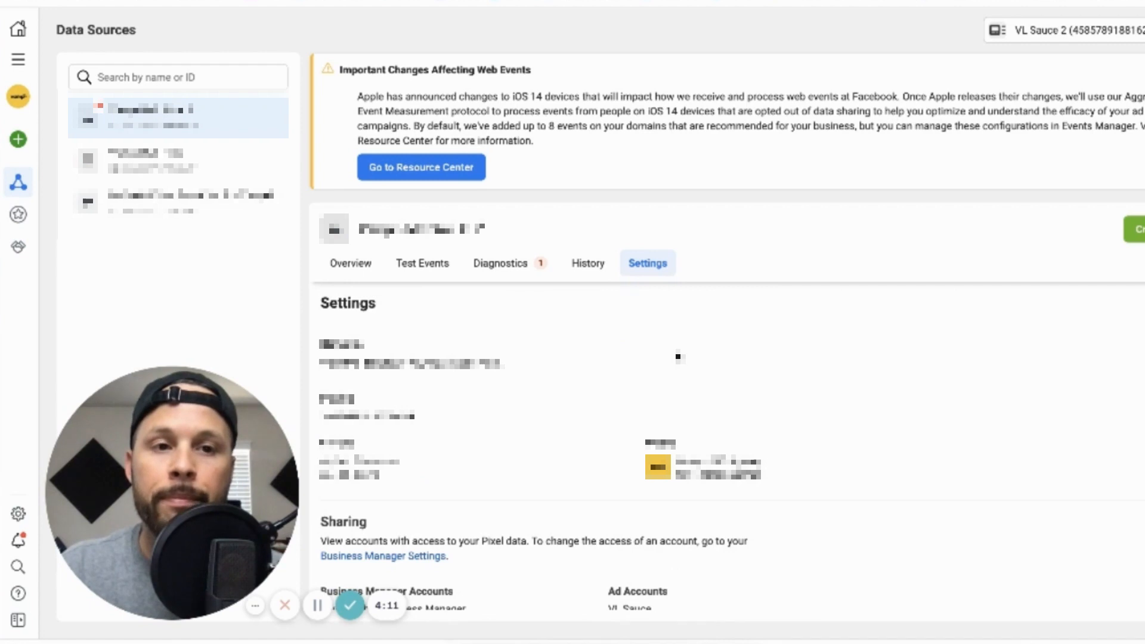
# Step: Switch to the other pixel's Overview with its activity graph and event list
pyautogui.click(351, 263)
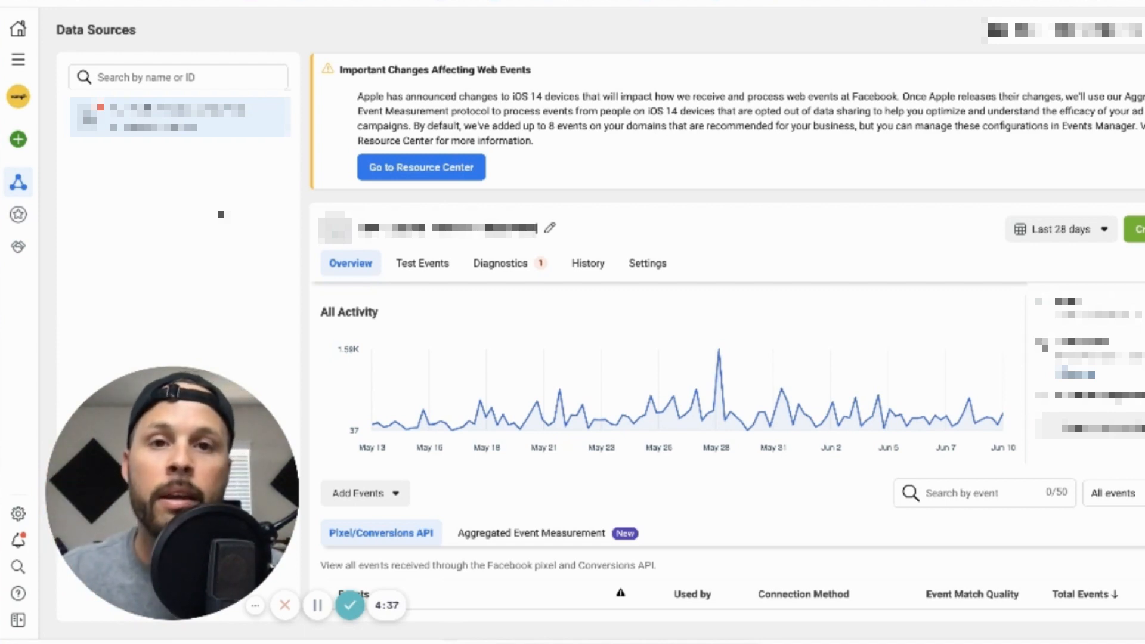
pyautogui.moveTo(716, 493)
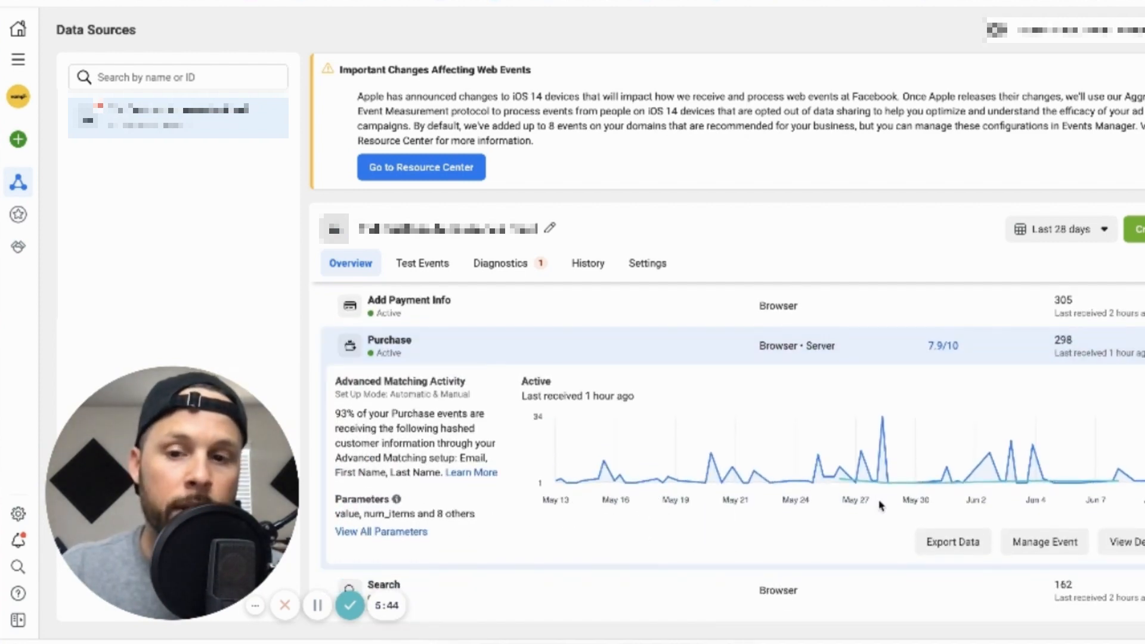
pyautogui.moveTo(946, 475)
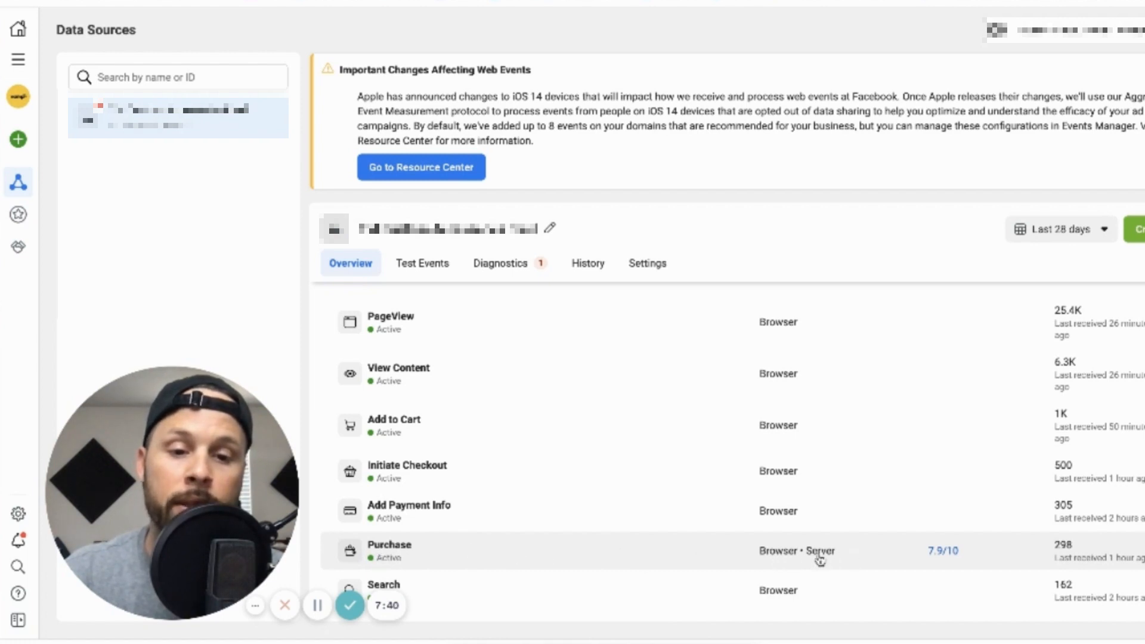
pyautogui.moveTo(791, 422)
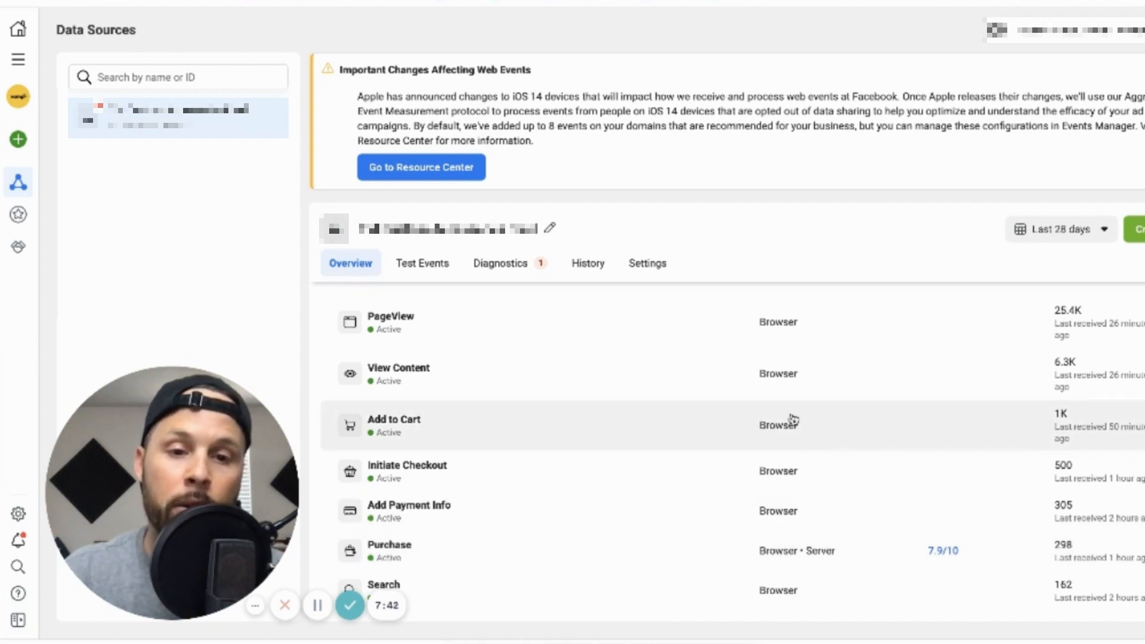